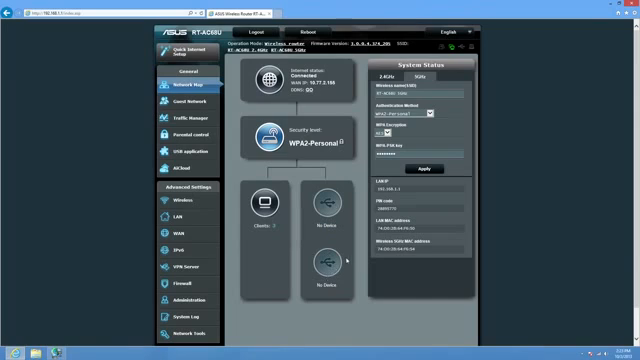
{"action": "mouse_move", "coordinate": [314, 123]}
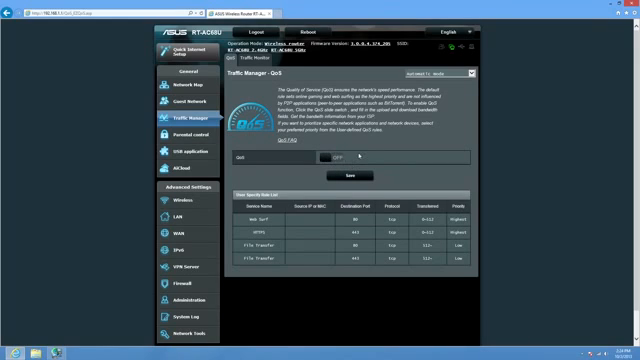
- Open Parental Control from the General menu, where the feature is still off
{"action": "left_click", "coordinate": [340, 157]}
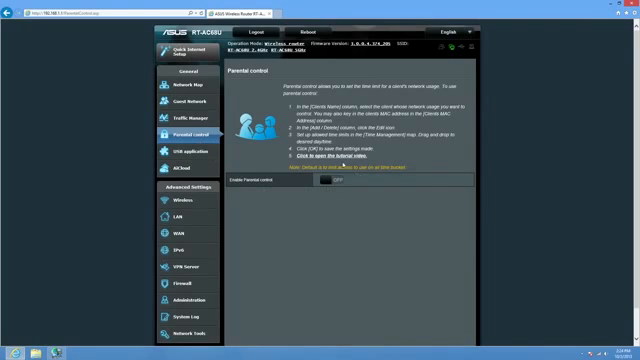
- Enable Parental Control, view Time Management for the listed client, then open the wireless settings
{"action": "left_click", "coordinate": [335, 181]}
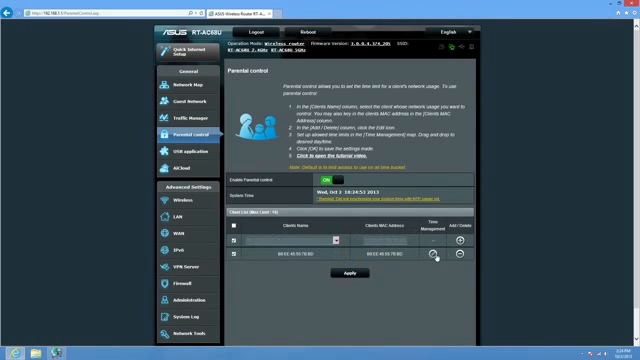
{"action": "left_click", "coordinate": [434, 262]}
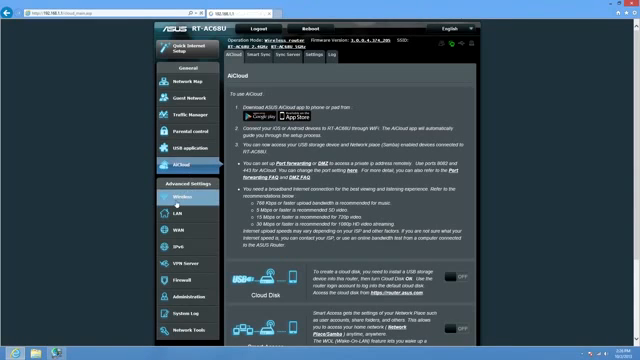
{"action": "left_click", "coordinate": [180, 200]}
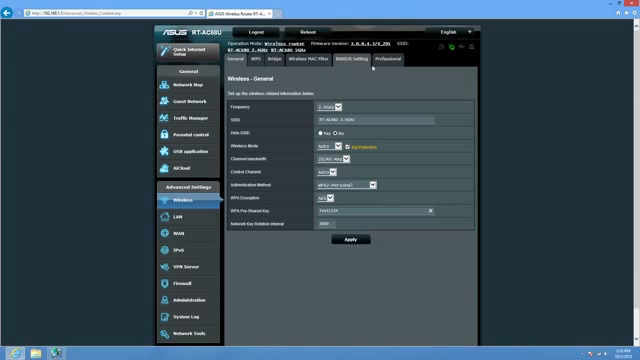
- Show the Wireless Professional tab and scroll through its advanced options
{"action": "left_click", "coordinate": [379, 63]}
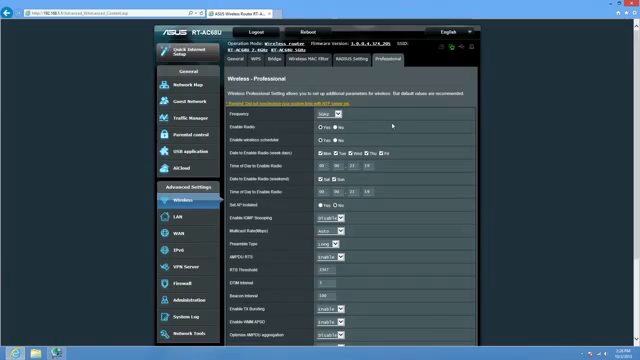
{"action": "scroll", "scroll_direction": "down", "scroll_amount": 3}
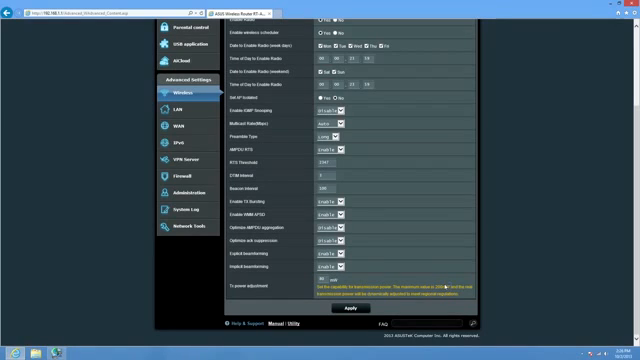
{"action": "scroll", "scroll_direction": "up", "scroll_amount": 3}
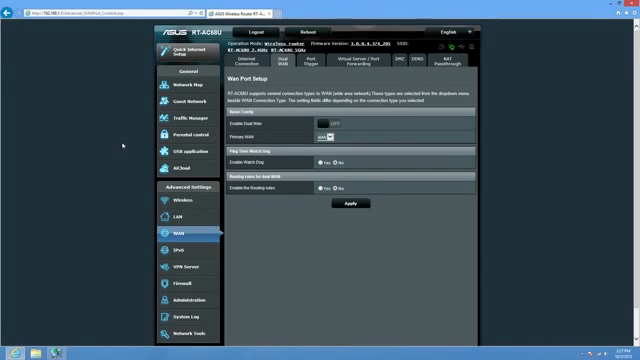
{"action": "scroll", "scroll_direction": "down", "scroll_amount": 3}
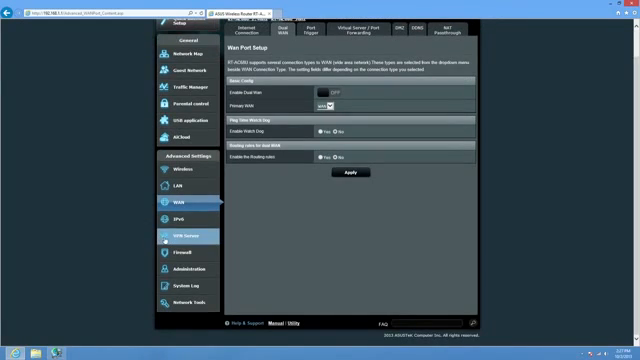